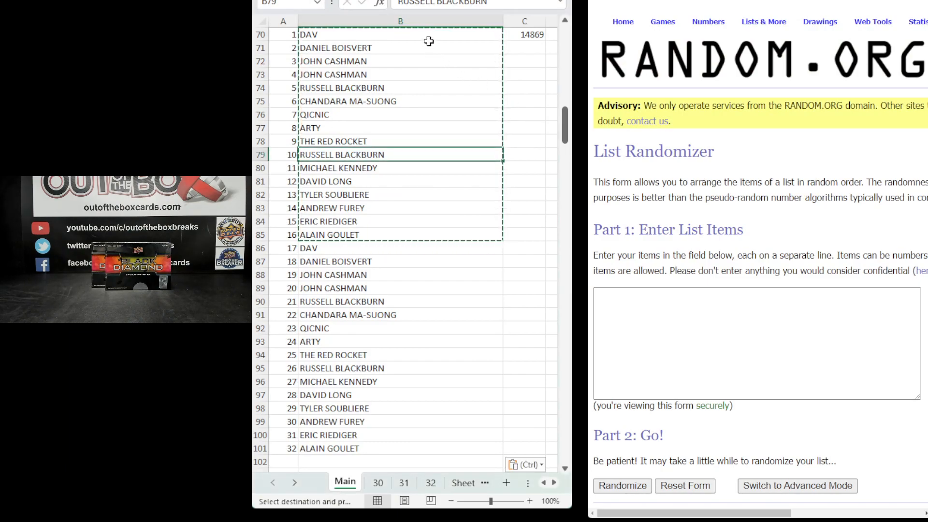
# - Select the 32 numbered participant names in A70:B101 for copying to RANDOM.ORG
pyautogui.click(401, 35)
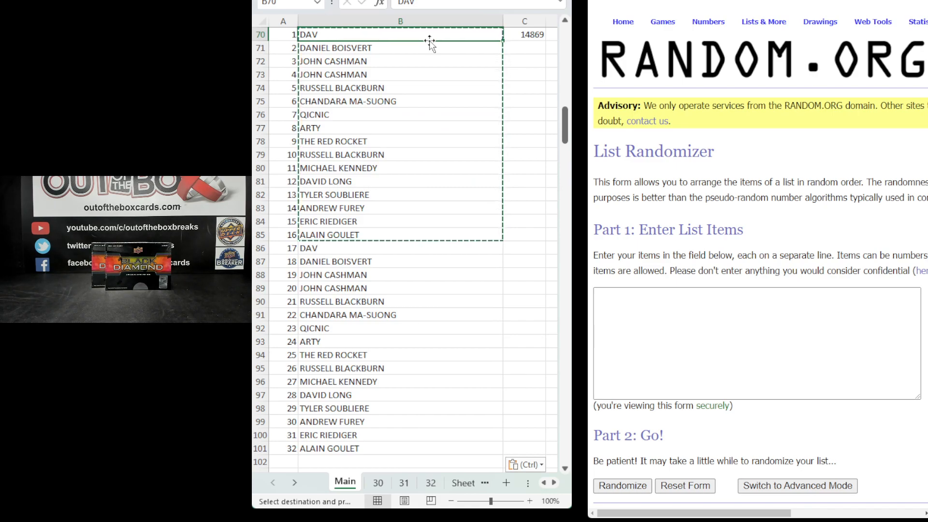
pyautogui.moveTo(459, 201)
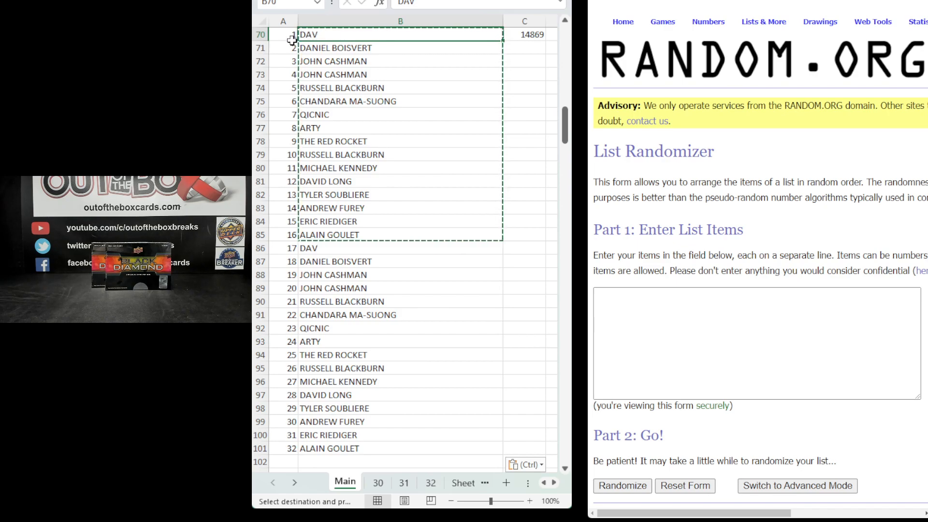
pyautogui.moveTo(292, 35); pyautogui.dragTo(331, 438)
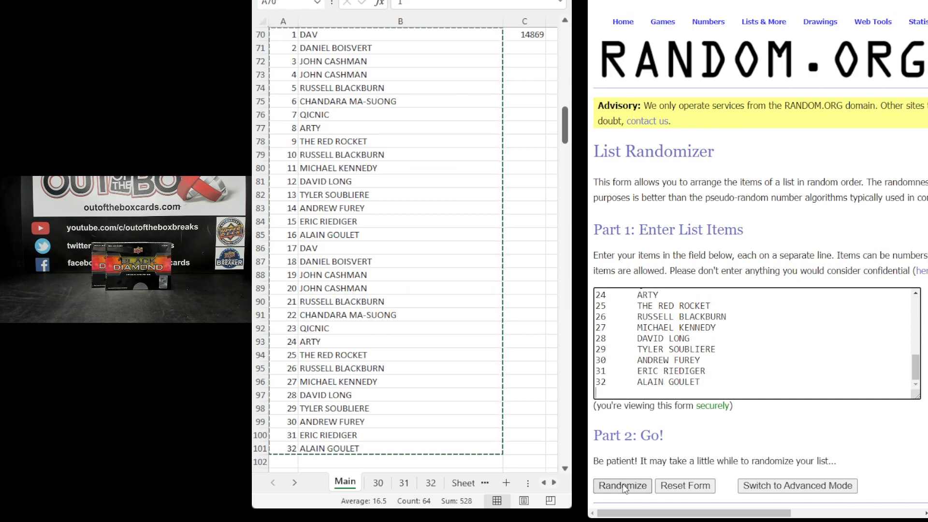
# - Randomize the participant list, then reshuffle it three more times for a fourth order
pyautogui.click(622, 486)
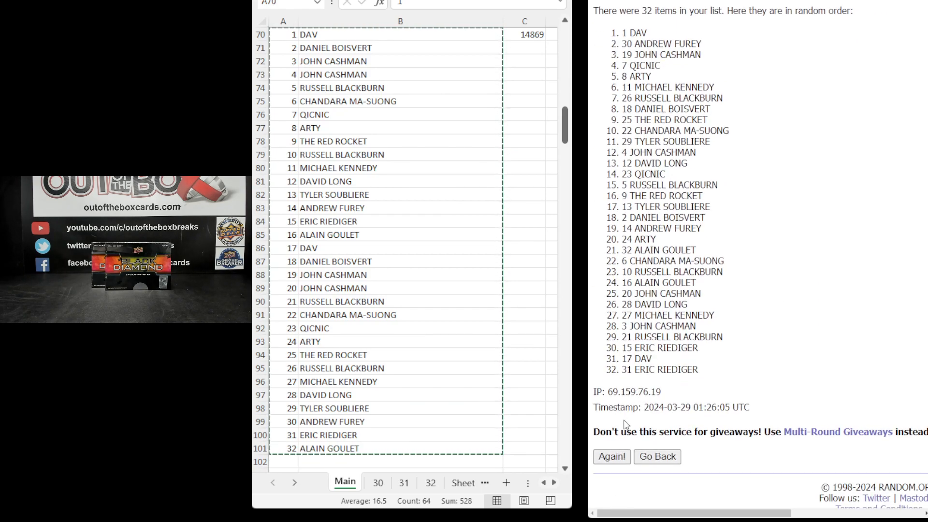
pyautogui.click(612, 456)
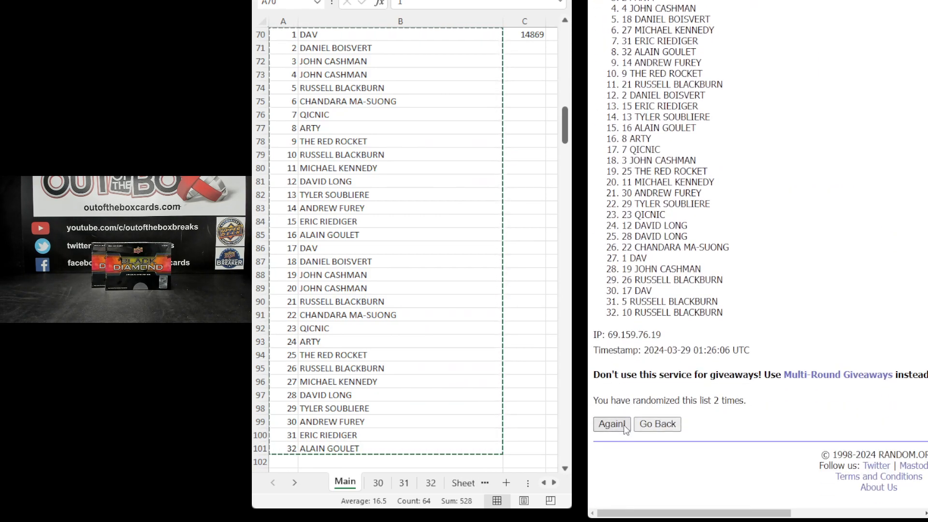
pyautogui.click(611, 424)
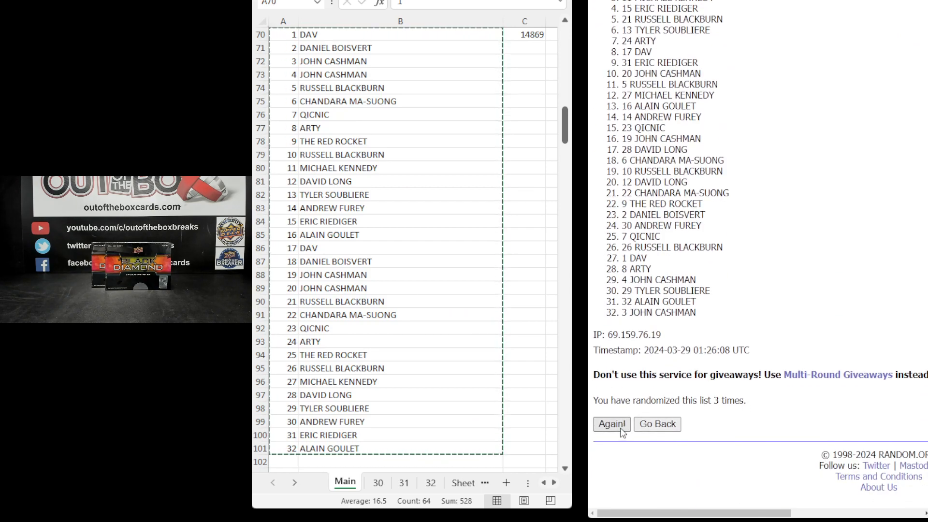
pyautogui.click(611, 423)
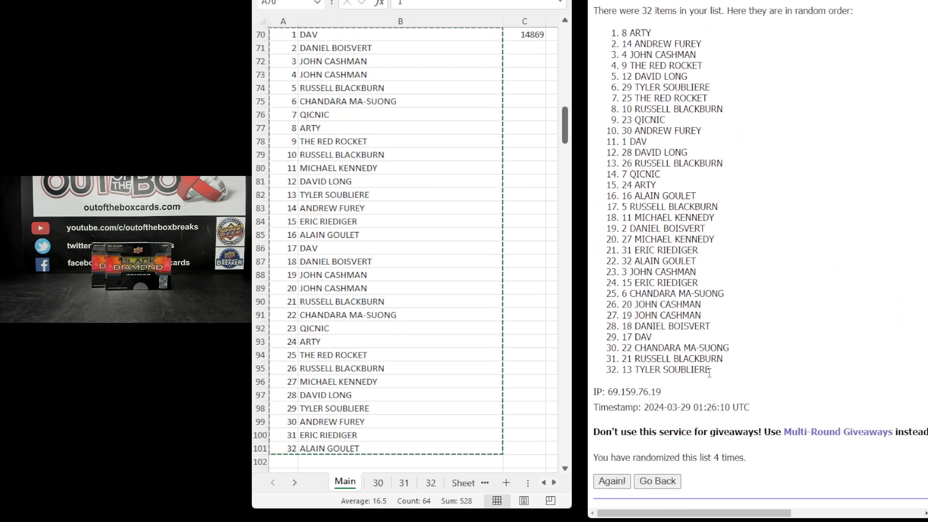
# - Paste the shuffled names into column A of the blank sheet, then go to the NHL teams sheet
pyautogui.moveTo(627, 33); pyautogui.dragTo(710, 369)
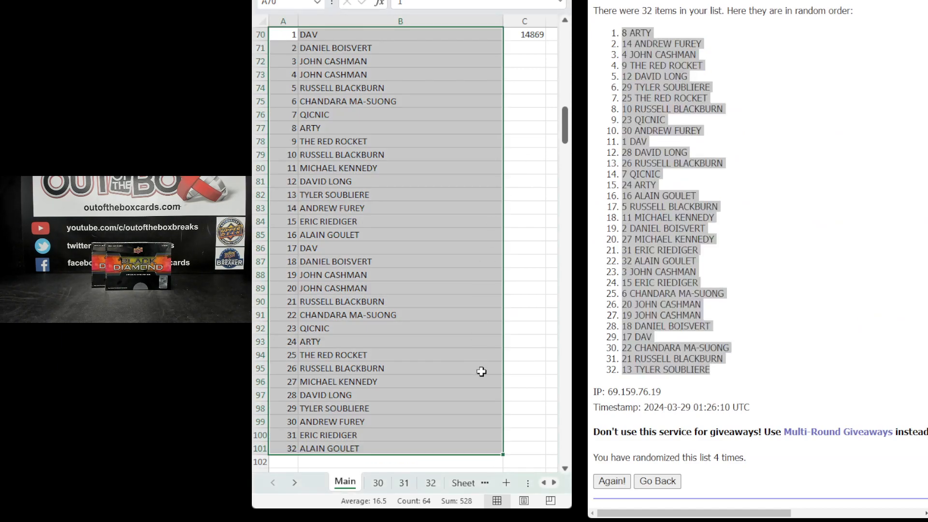
pyautogui.click(428, 481)
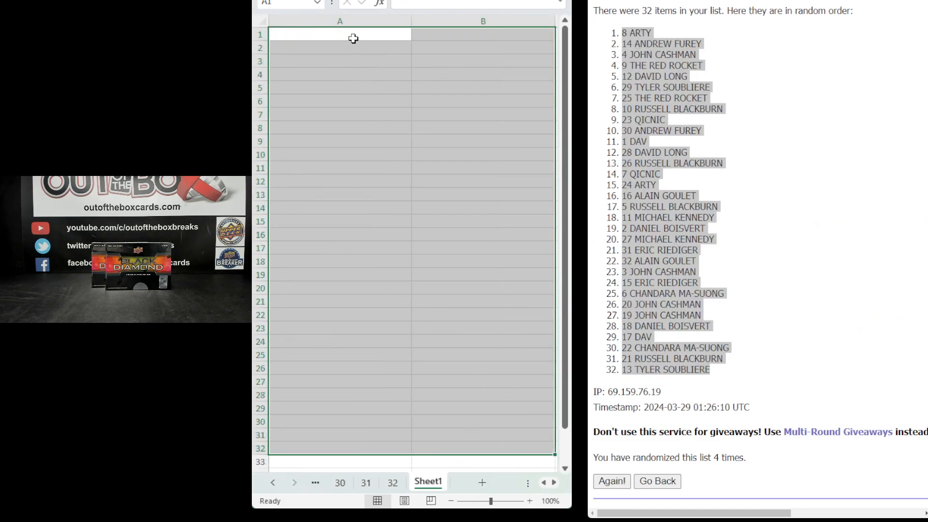
pyautogui.press('ctrl+v')
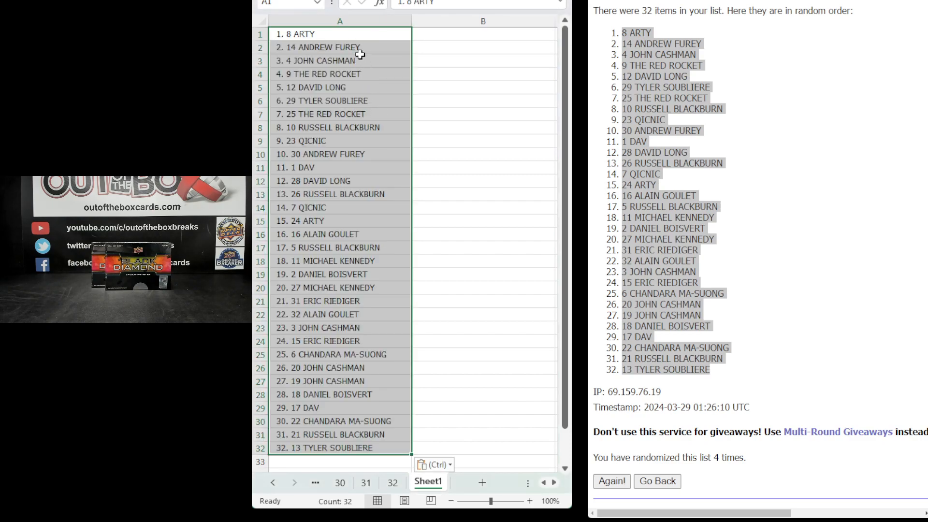
pyautogui.click(340, 34)
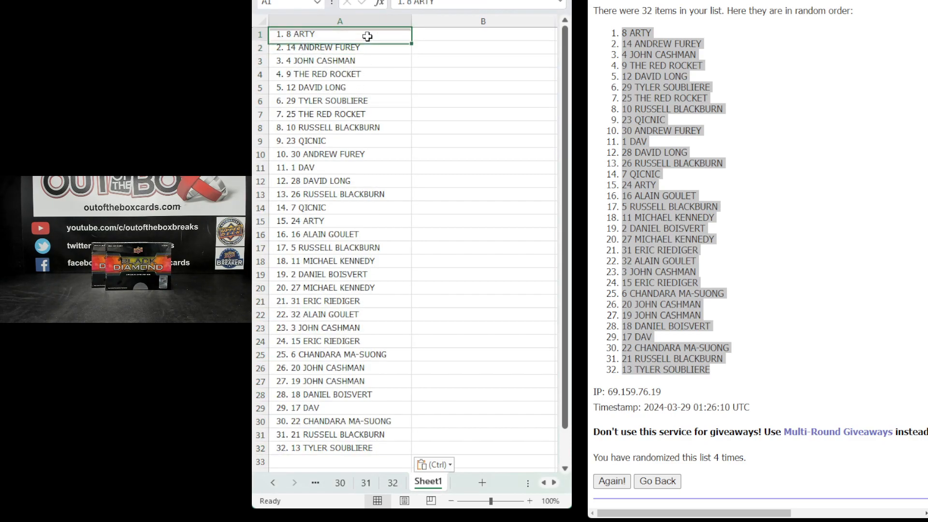
pyautogui.click(338, 448)
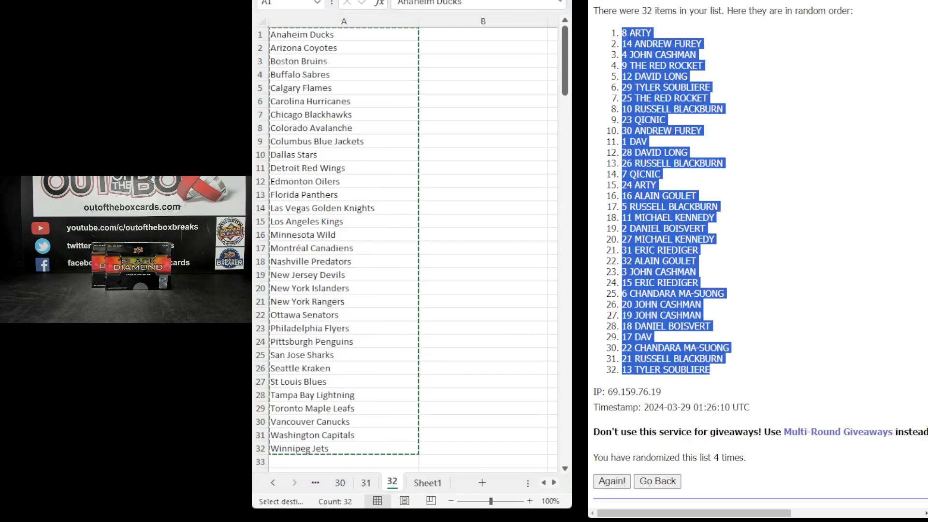
# - Enter the 32 NHL teams starting with Anaheim Ducks, randomize them, and select the shuffled result
pyautogui.click(656, 480)
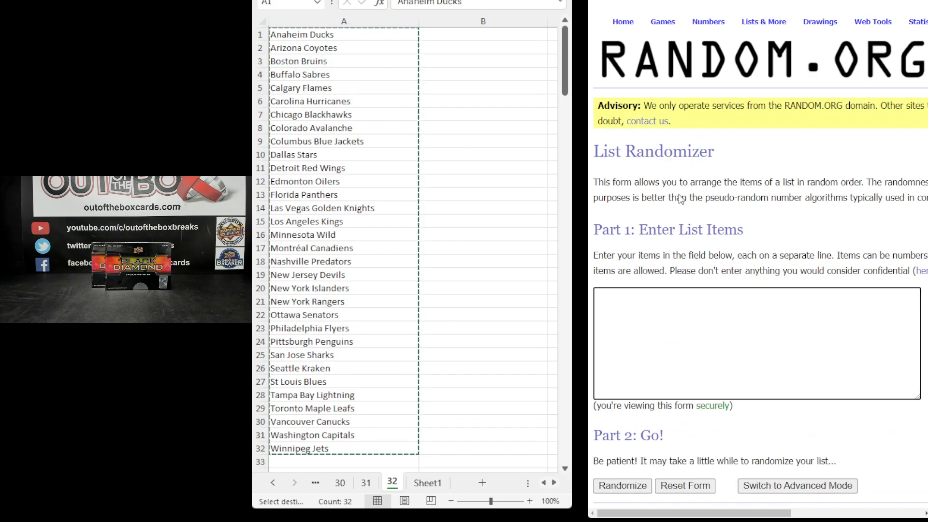
pyautogui.write('Anaheim Ducks')
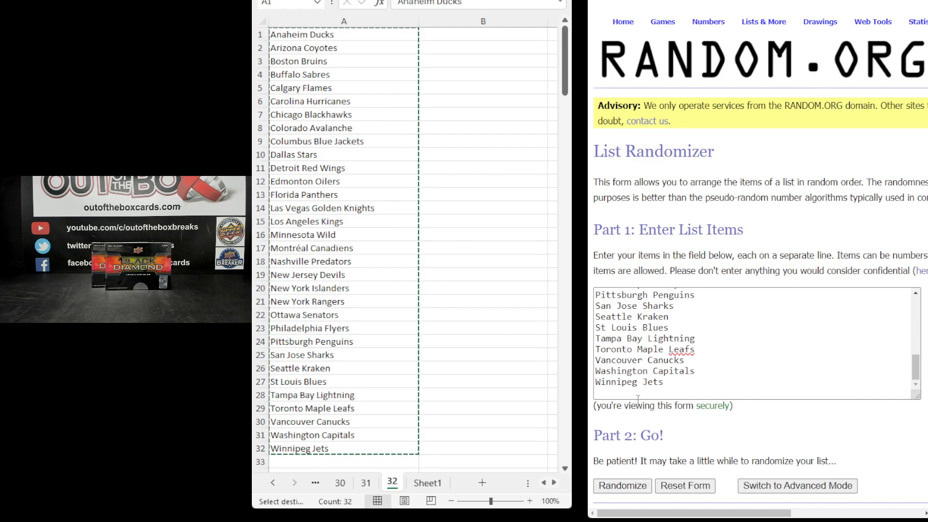
pyautogui.click(621, 486)
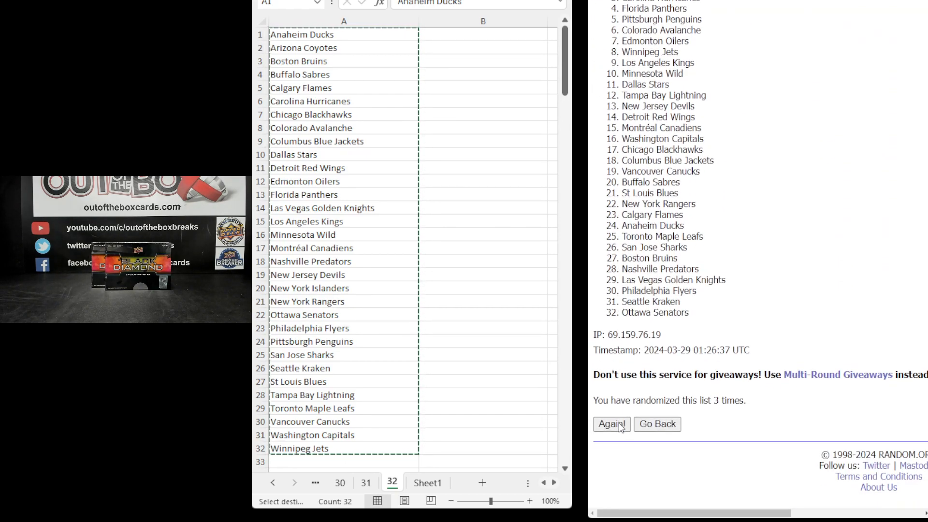
pyautogui.click(611, 424)
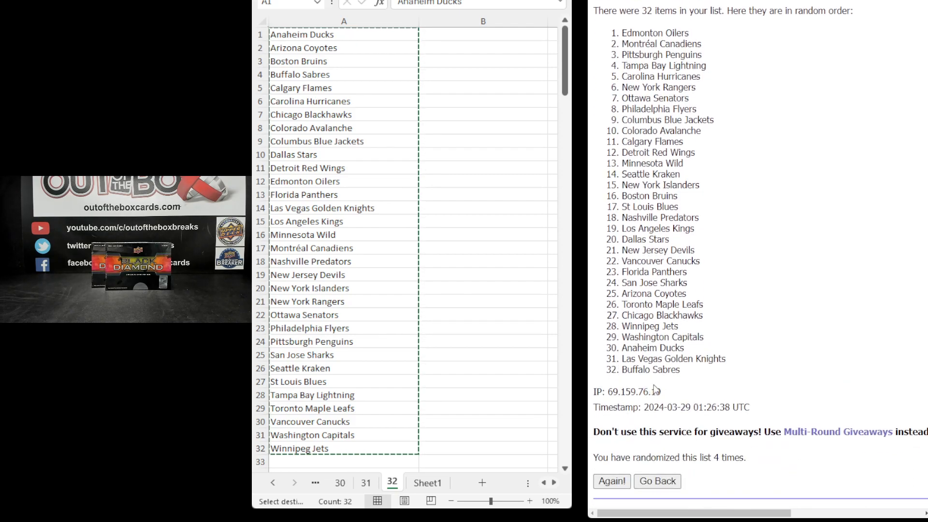
pyautogui.moveTo(622, 43); pyautogui.dragTo(651, 367)
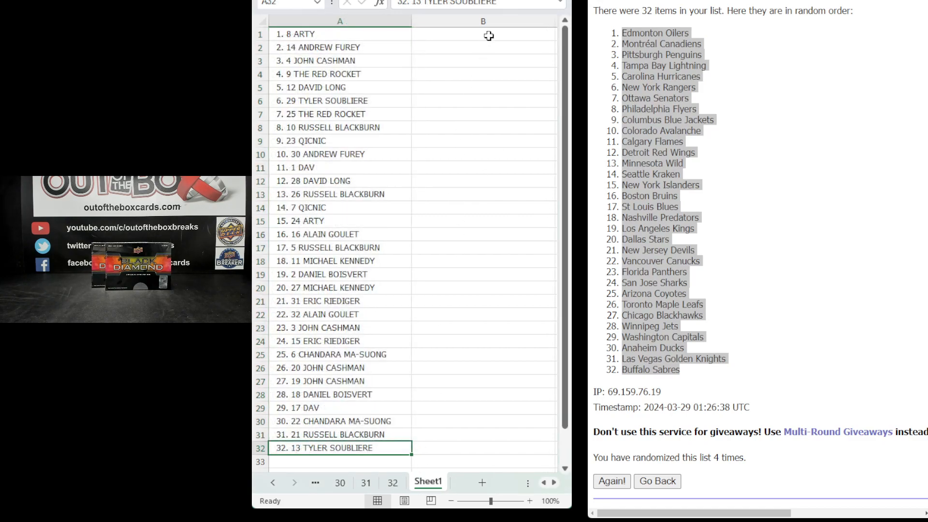
# - Paste the shuffled teams into column B beside the names and bring up the print settings
pyautogui.press('ctrl+v')
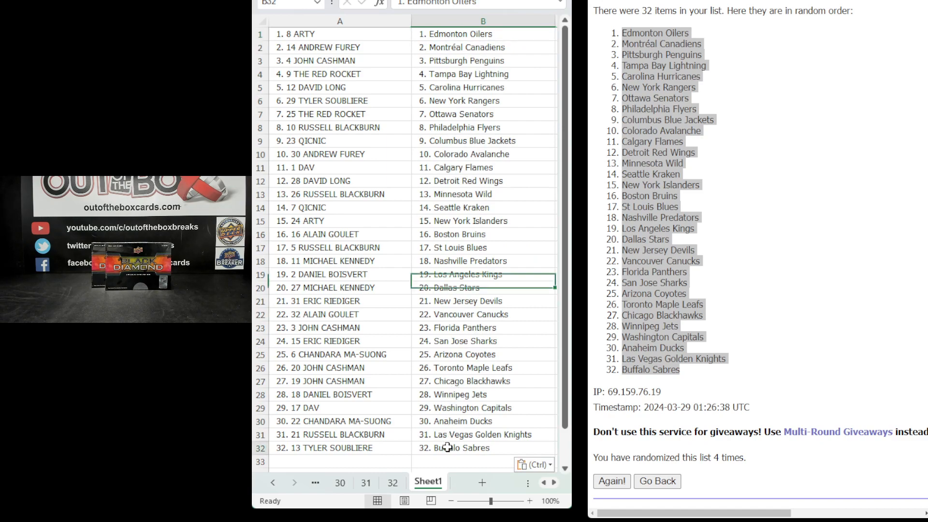
pyautogui.click(483, 447)
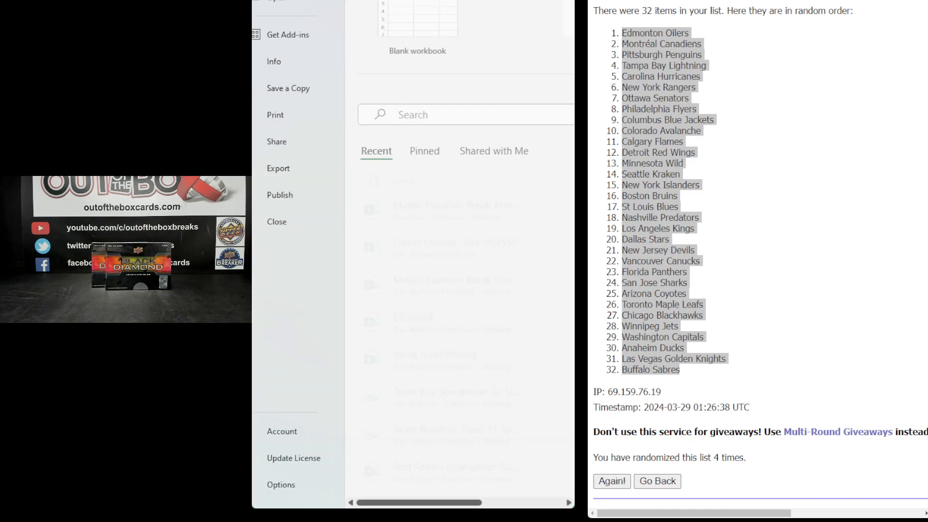
pyautogui.click(289, 115)
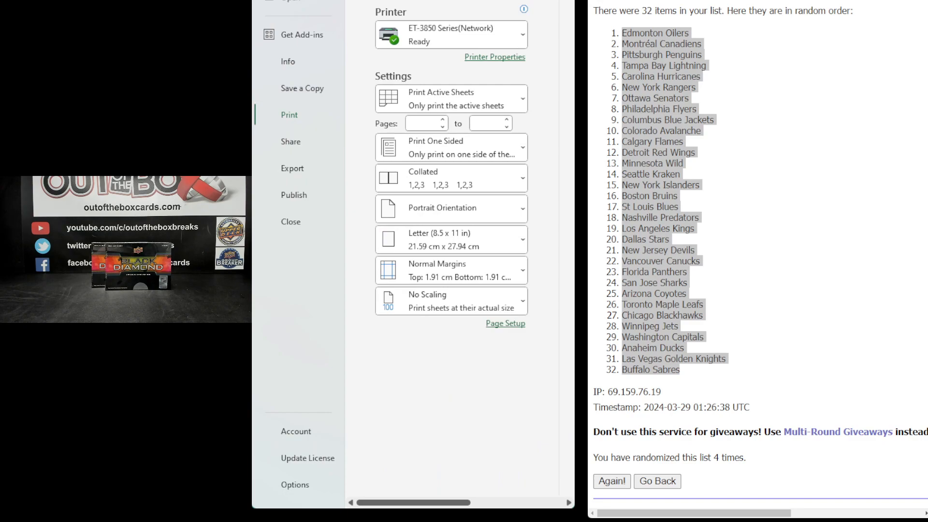